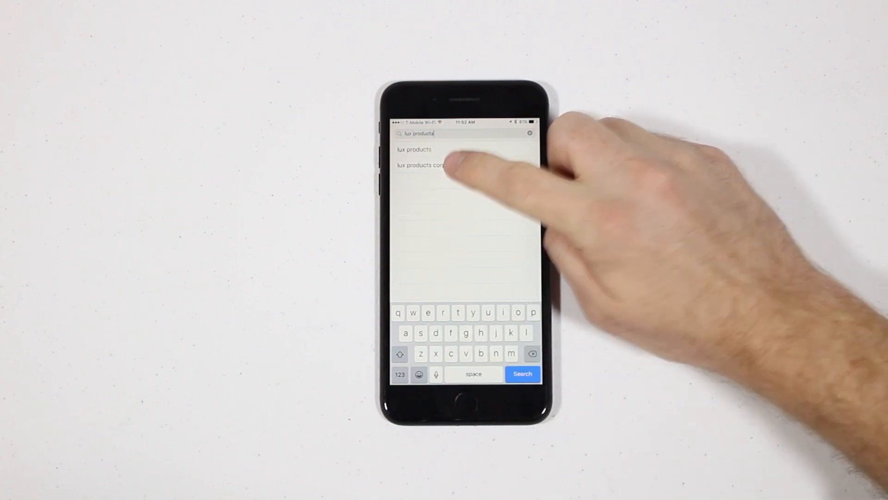
- Run the App Store search for 'lux products corporation' to bring up the LUX Products app
click(433, 164)
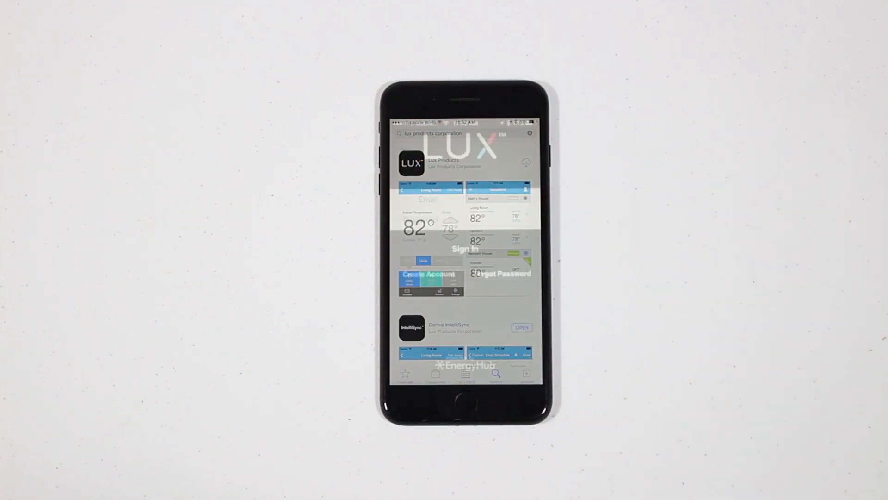